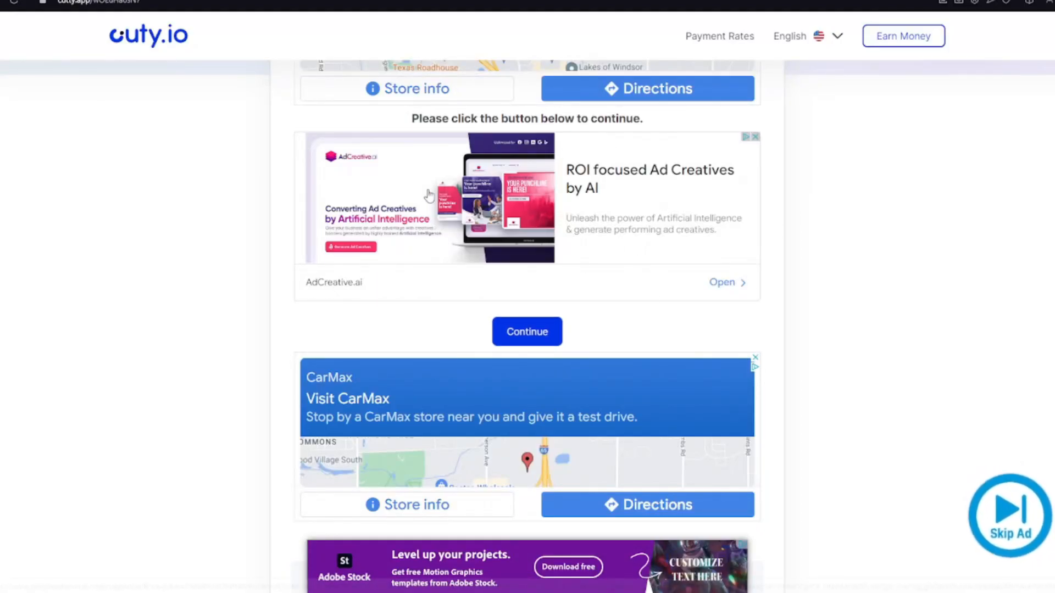
Continue past the ad page, confirm being human, wait out the countdown and go to the destination link.
{"action": "left_click", "coordinate": [526, 332]}
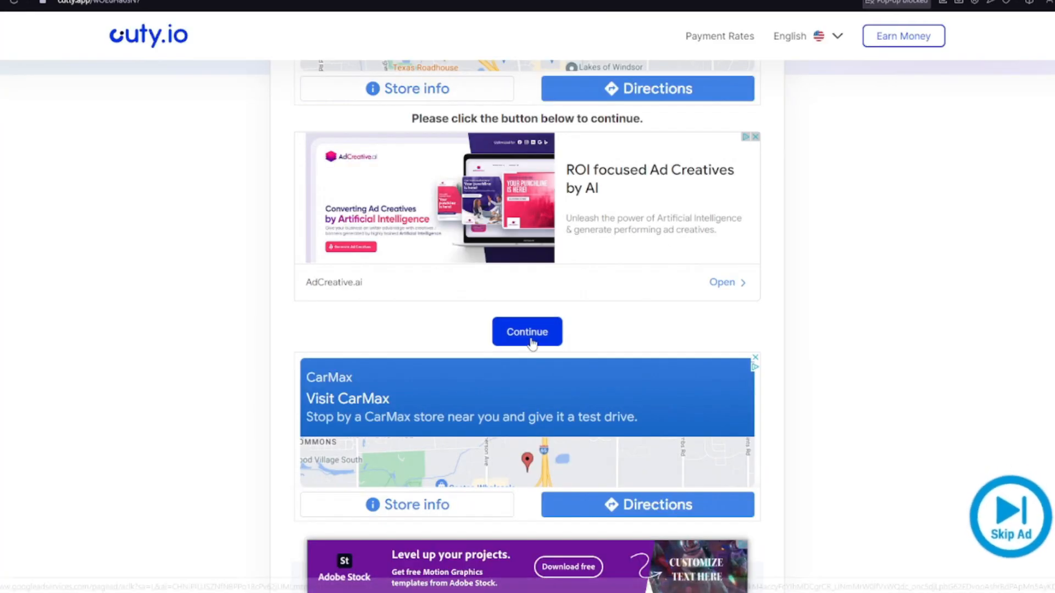
{"action": "left_click", "coordinate": [527, 331]}
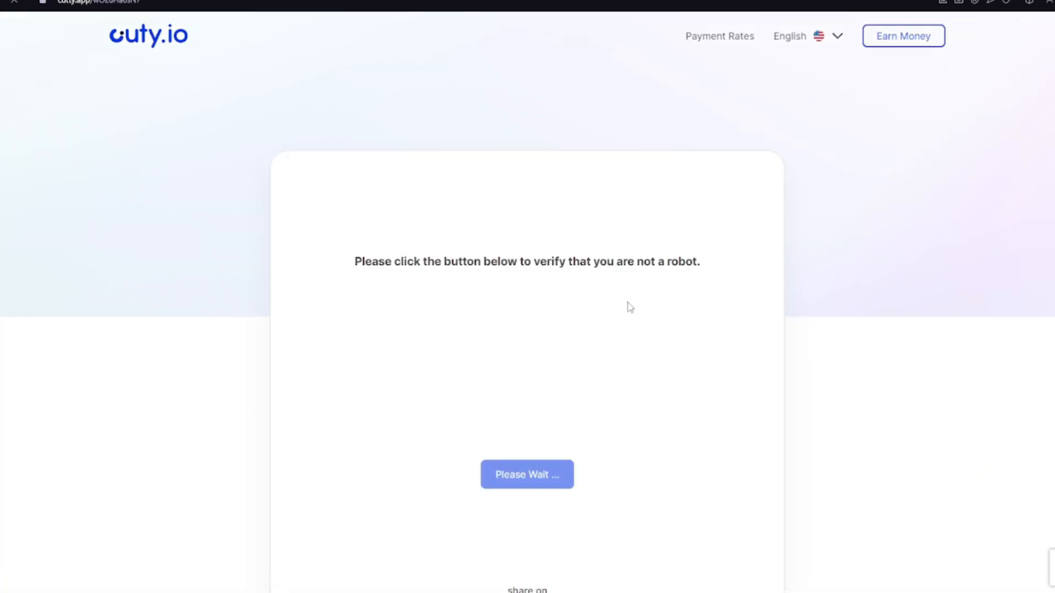
{"action": "left_click", "coordinate": [526, 473]}
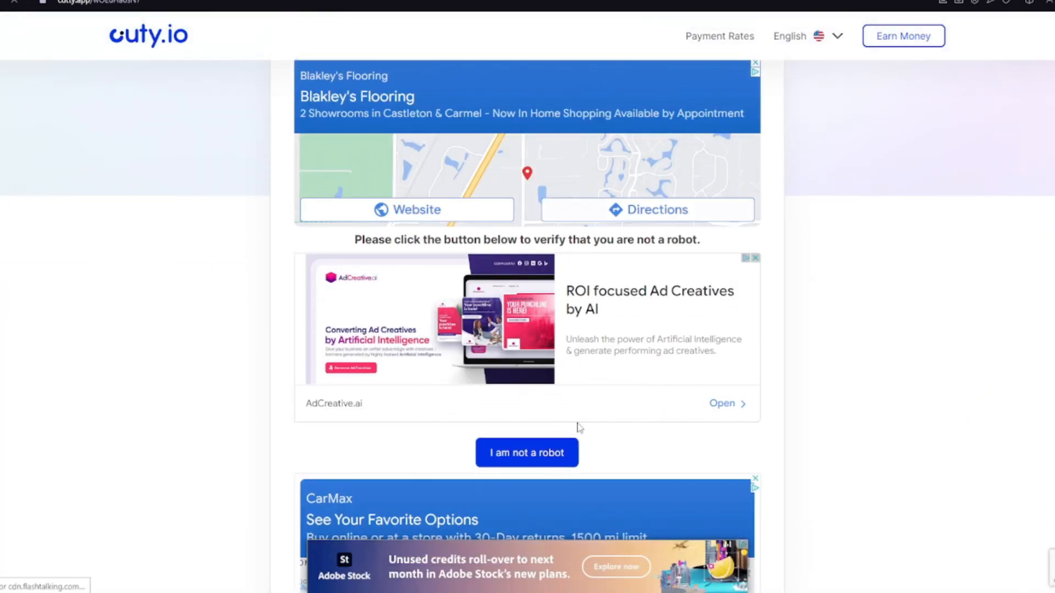
{"action": "left_click", "coordinate": [526, 451]}
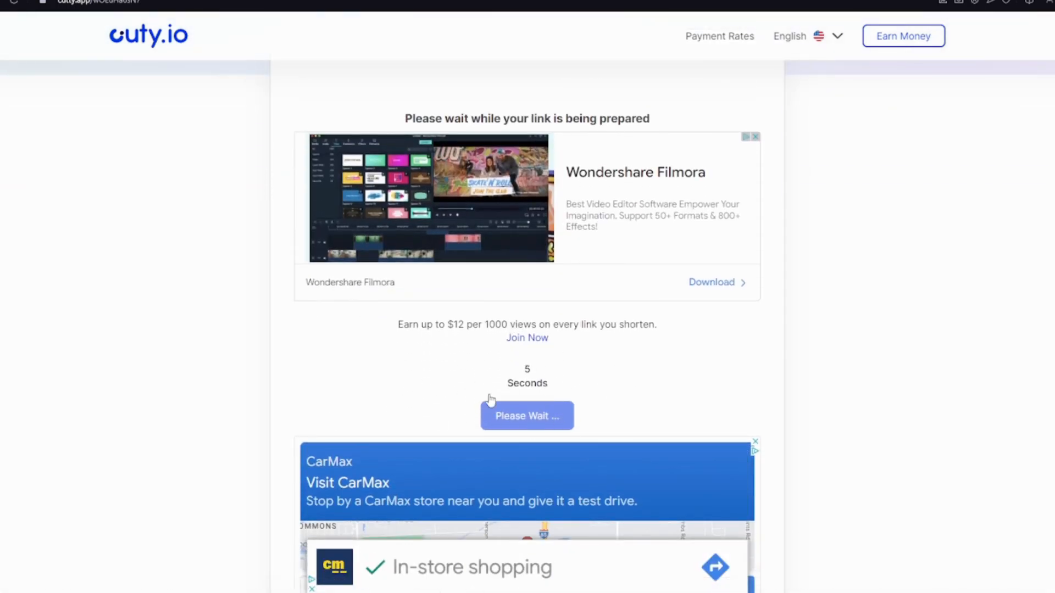
{"action": "mouse_move", "coordinate": [621, 388]}
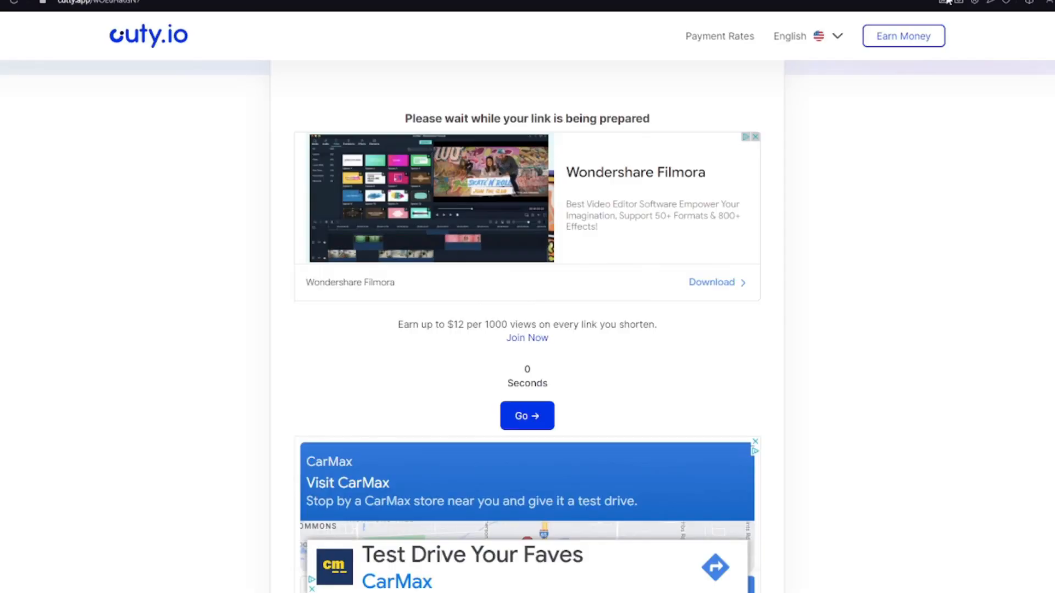
{"action": "left_click", "coordinate": [526, 416]}
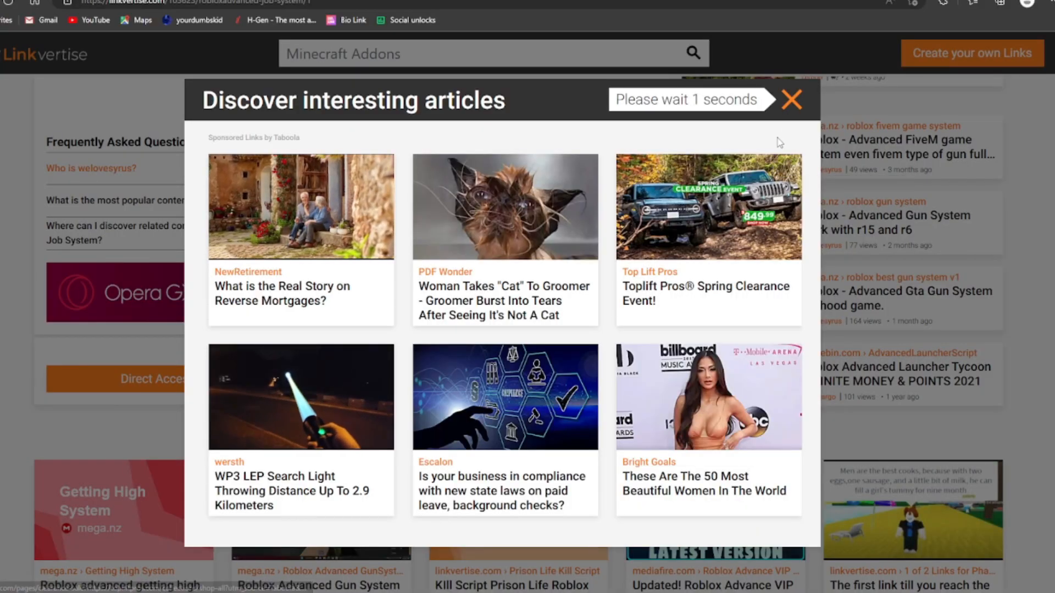
Dismiss the sponsored-articles overlay, download the RobloxAdvanced Job System file and save it.
{"action": "left_click", "coordinate": [791, 100]}
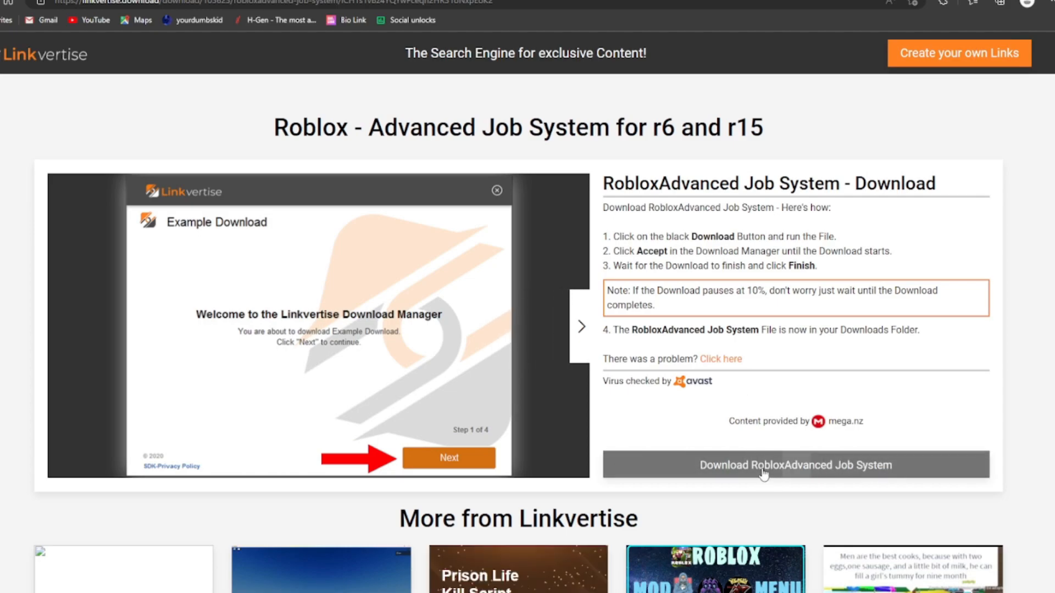
{"action": "left_click", "coordinate": [796, 463]}
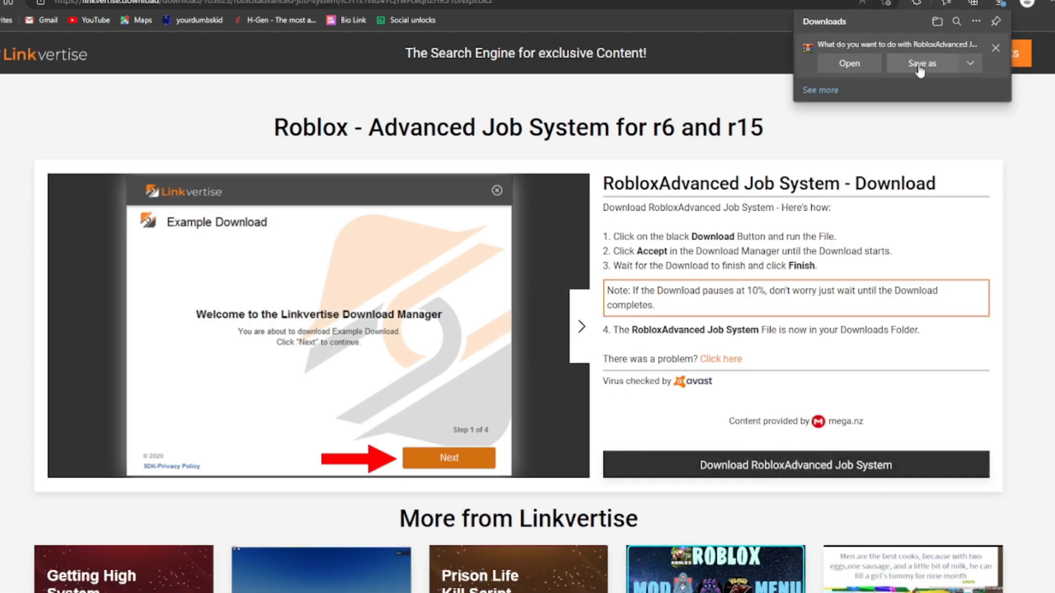
{"action": "left_click", "coordinate": [848, 63]}
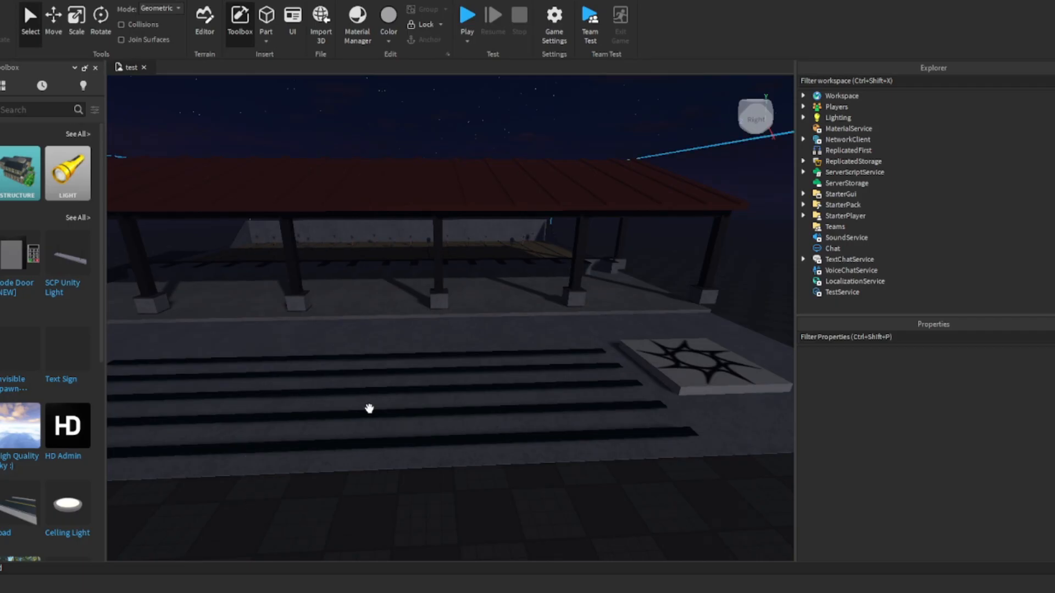
{"action": "mouse_move", "coordinate": [579, 291]}
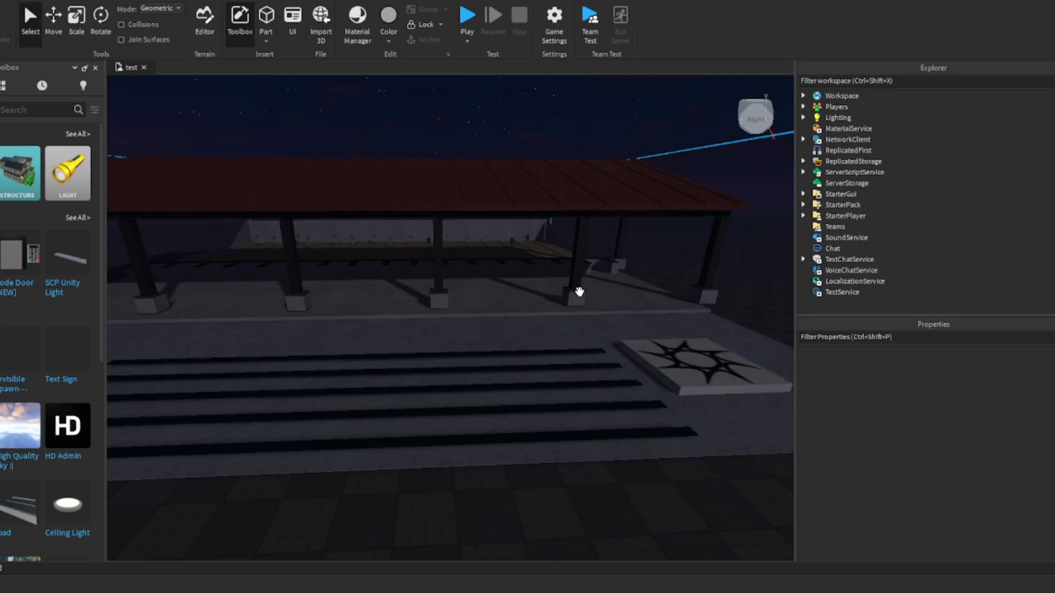
In Game Settings > Security, enable Allow HTTP Requests and Studio Access to API Services, then save.
{"action": "left_click", "coordinate": [553, 19]}
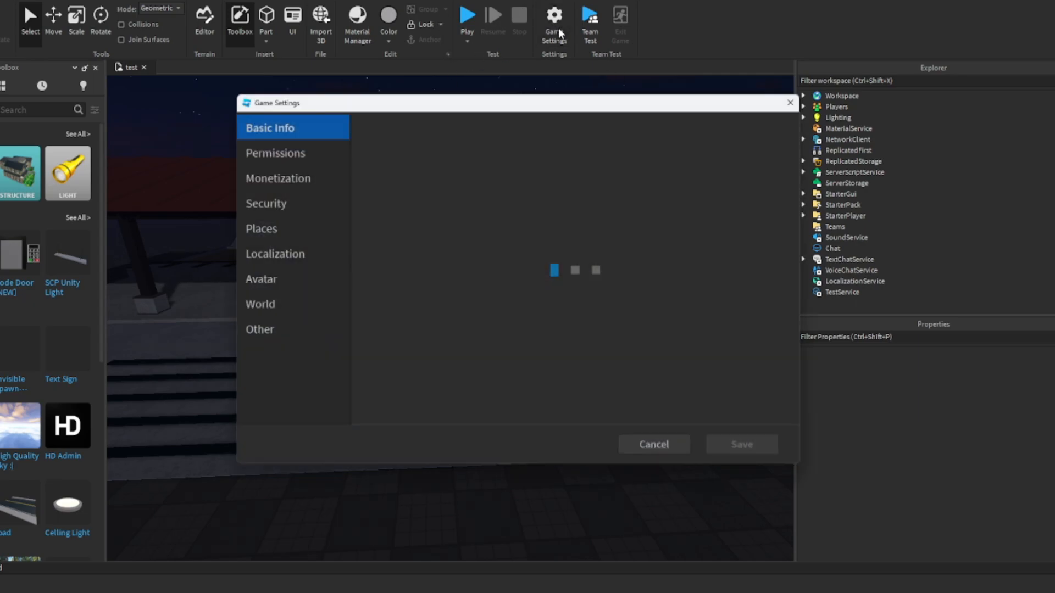
{"action": "left_click", "coordinate": [266, 203]}
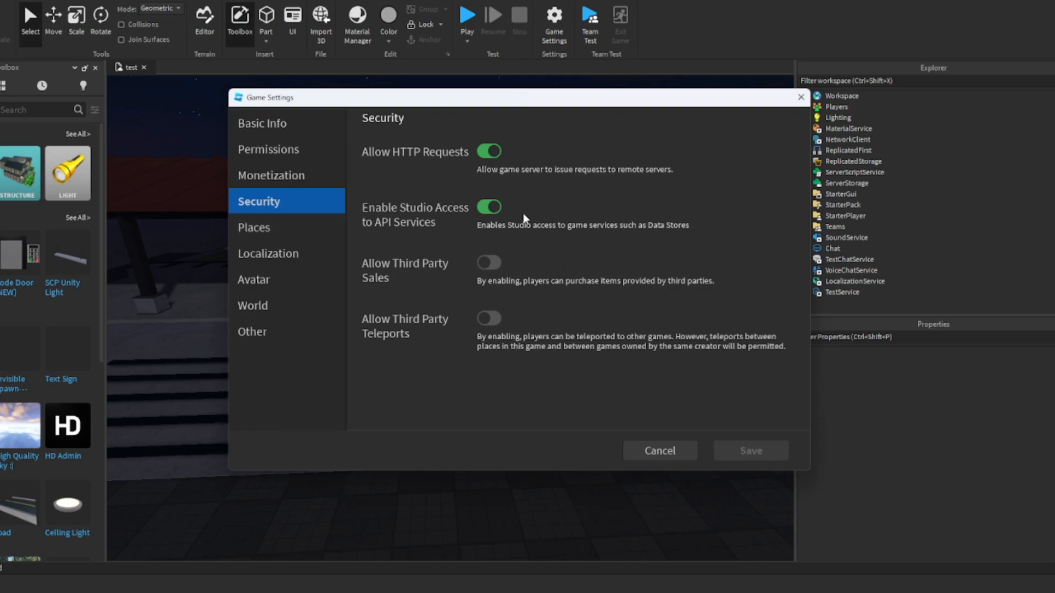
{"action": "left_click", "coordinate": [658, 451]}
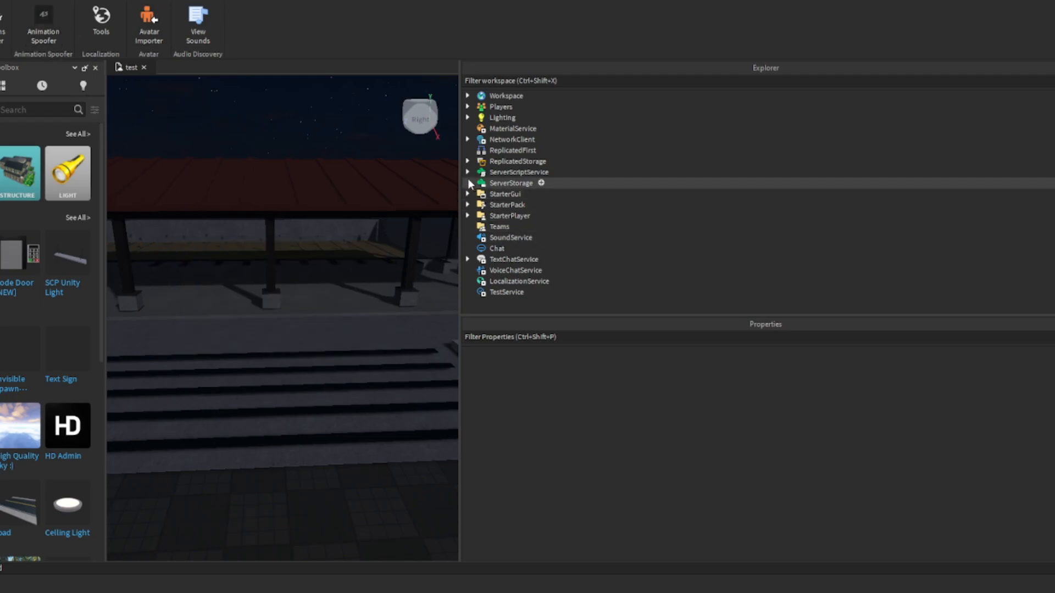
Expand StarterPack > Hi-Point > Animations and re-upload the Aim2 animation through the Animation Spoofer plugin.
{"action": "left_click", "coordinate": [467, 205]}
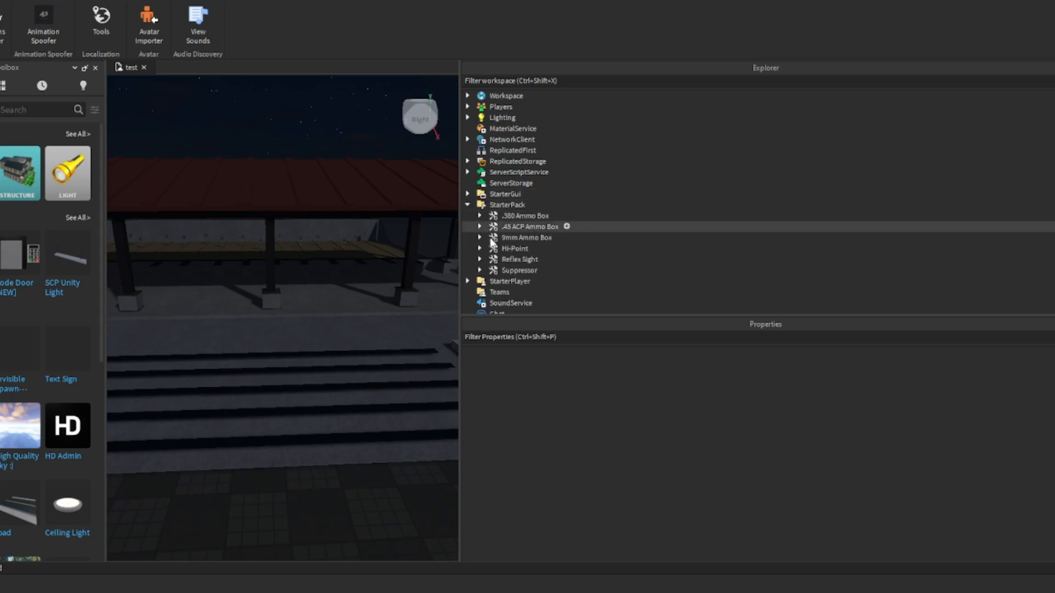
{"action": "left_click", "coordinate": [480, 249]}
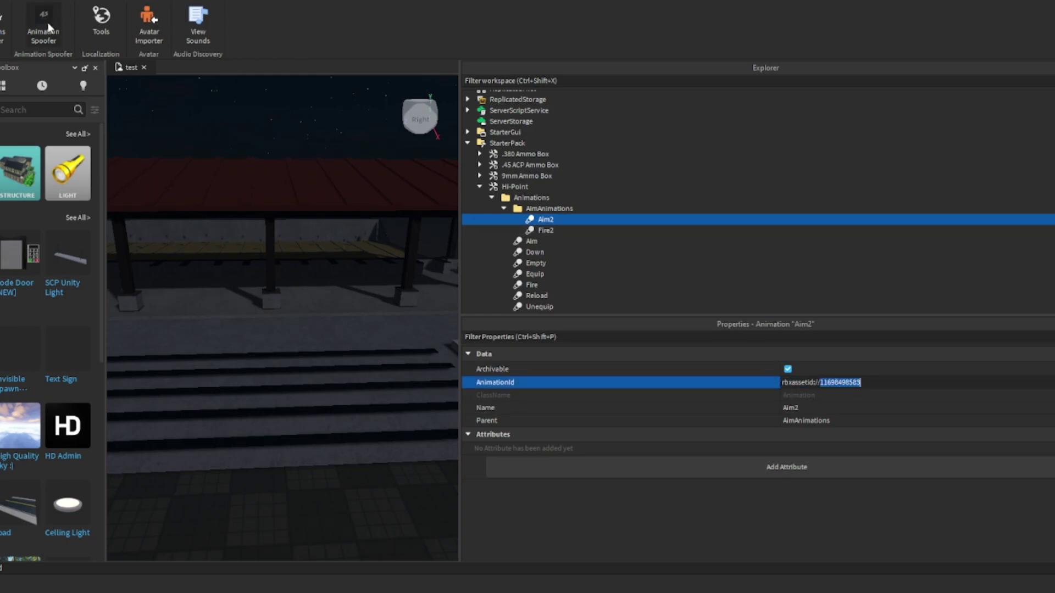
{"action": "left_click", "coordinate": [43, 23]}
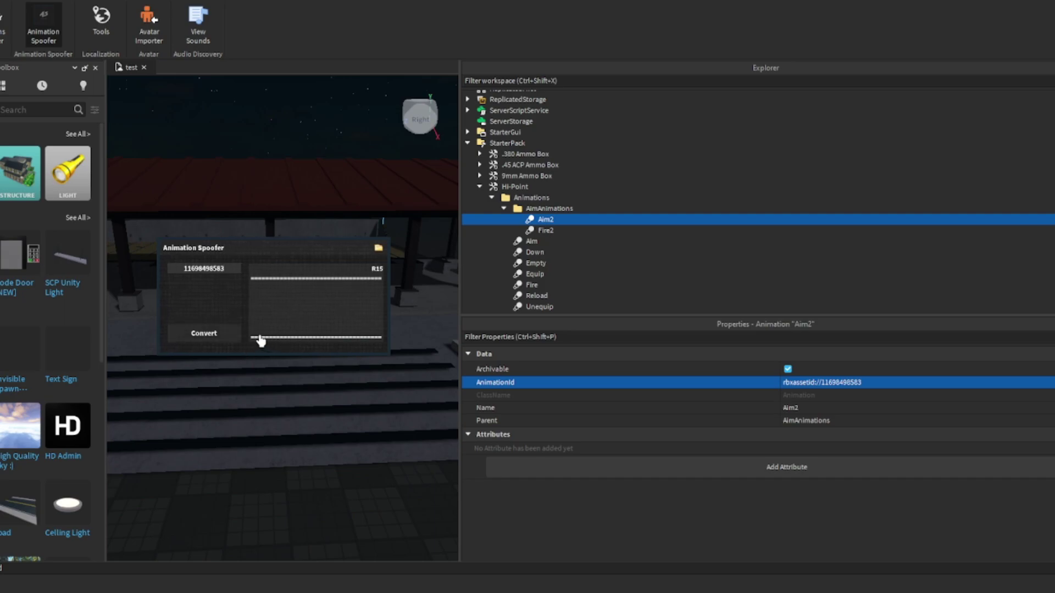
{"action": "left_click", "coordinate": [203, 333]}
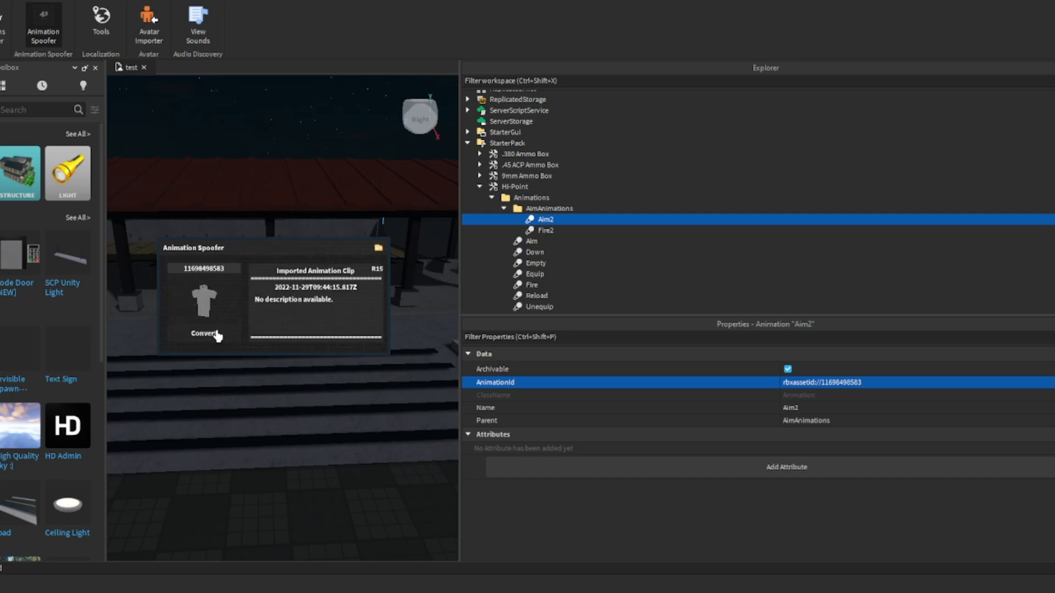
{"action": "left_click", "coordinate": [197, 334]}
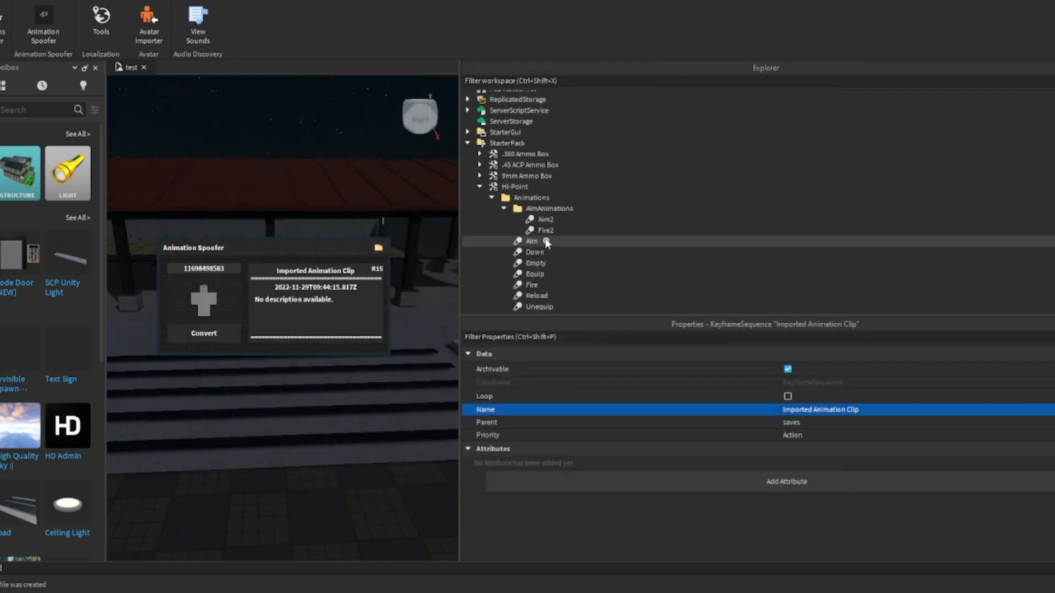
{"action": "left_click", "coordinate": [545, 220]}
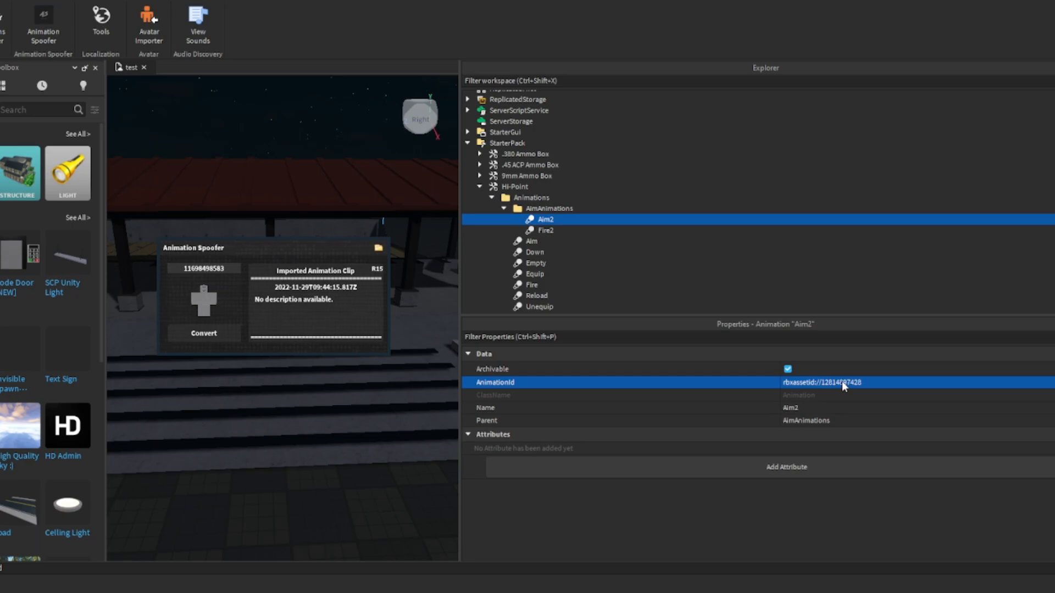
{"action": "mouse_move", "coordinate": [583, 274]}
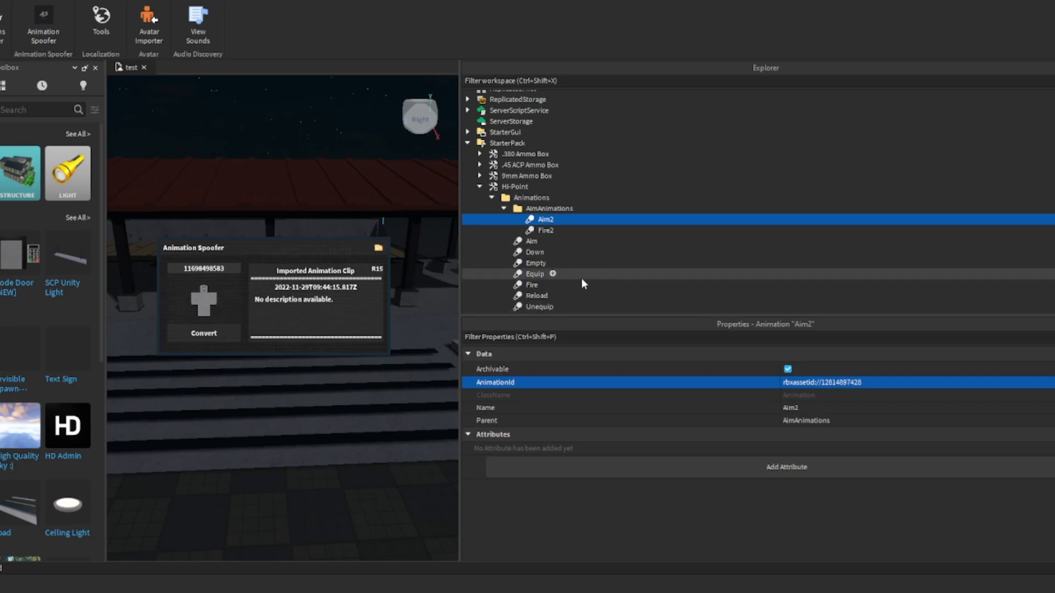
{"action": "mouse_move", "coordinate": [555, 238]}
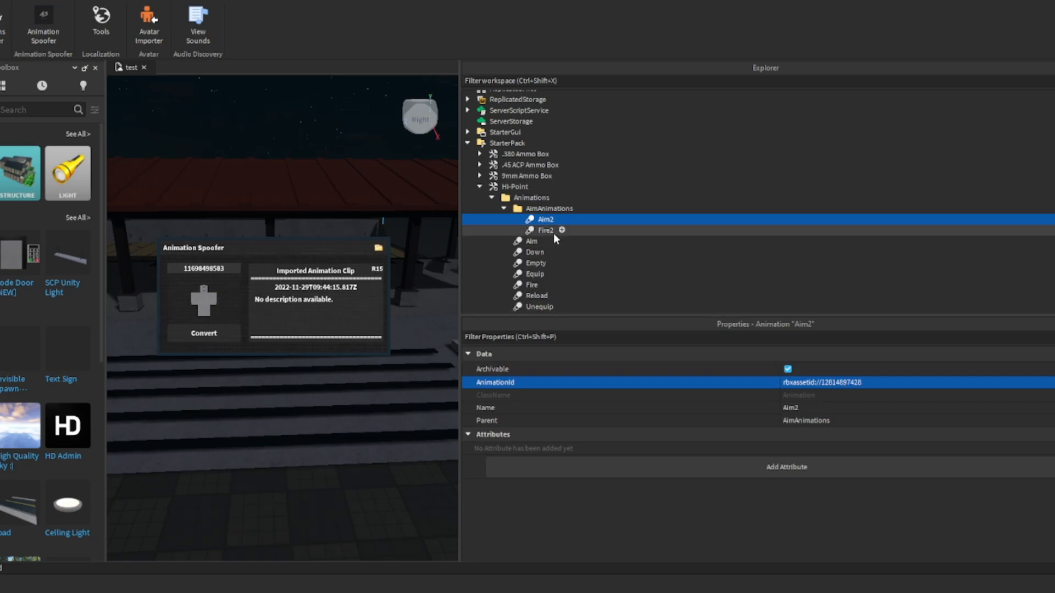
Re-upload the Fire2, Down, Equip, Fire and Reload animations and give each its new asset id.
{"action": "left_click", "coordinate": [545, 230]}
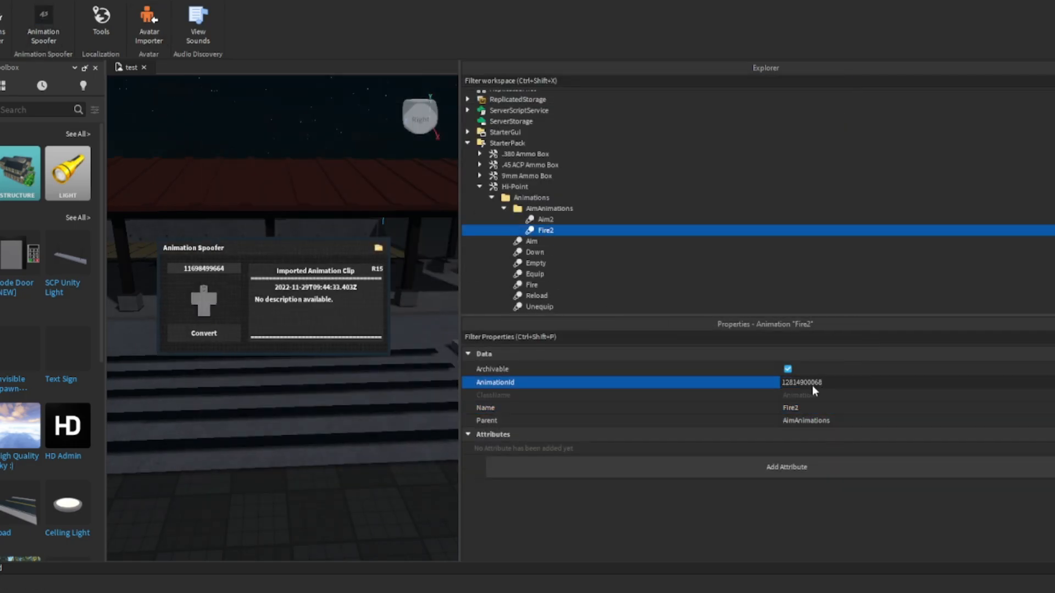
{"action": "left_click", "coordinate": [203, 333]}
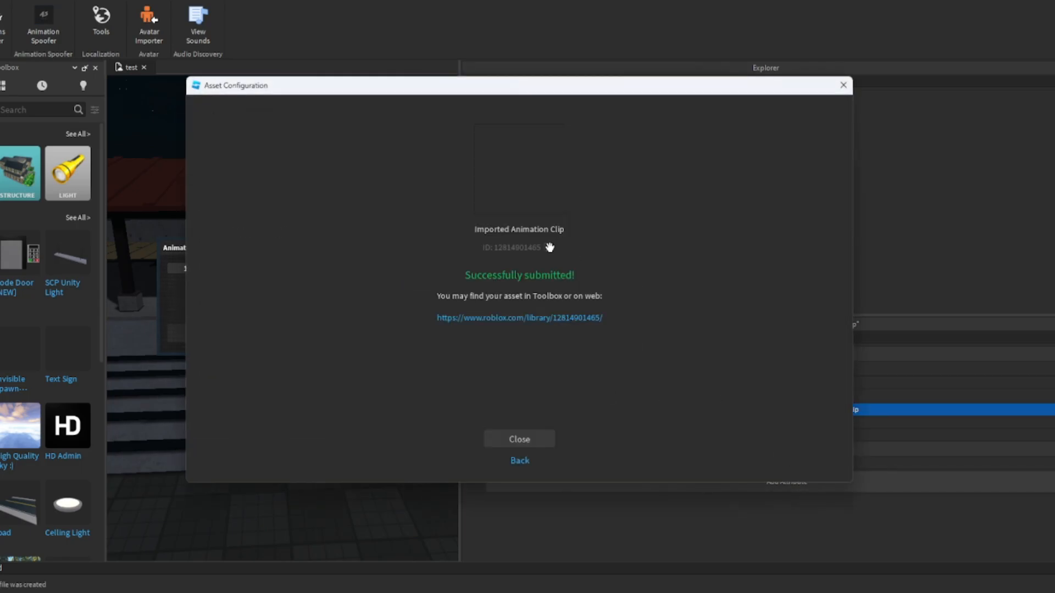
{"action": "left_click", "coordinate": [519, 438]}
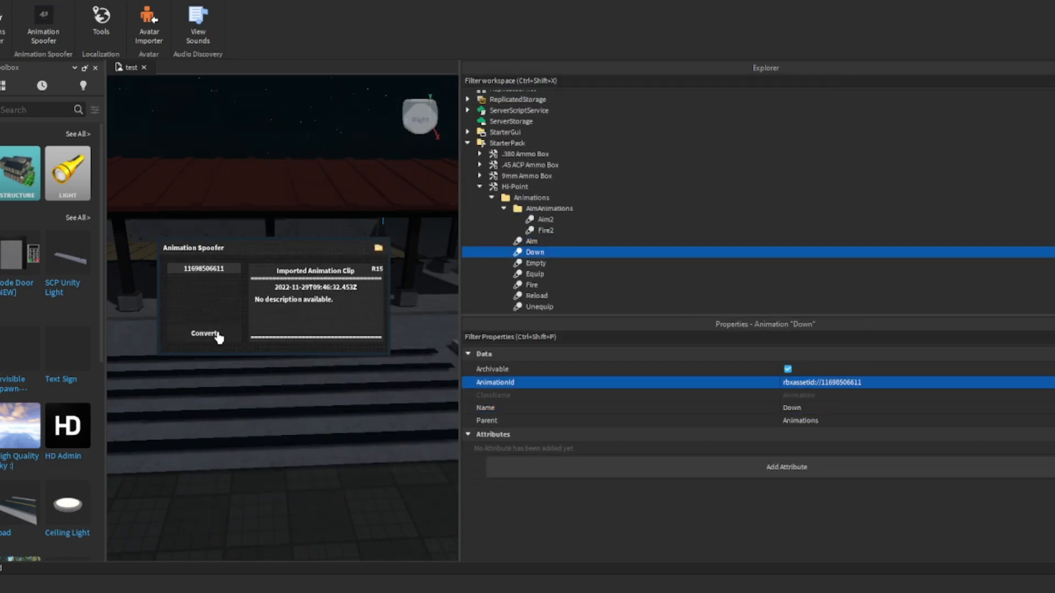
{"action": "left_click", "coordinate": [535, 263]}
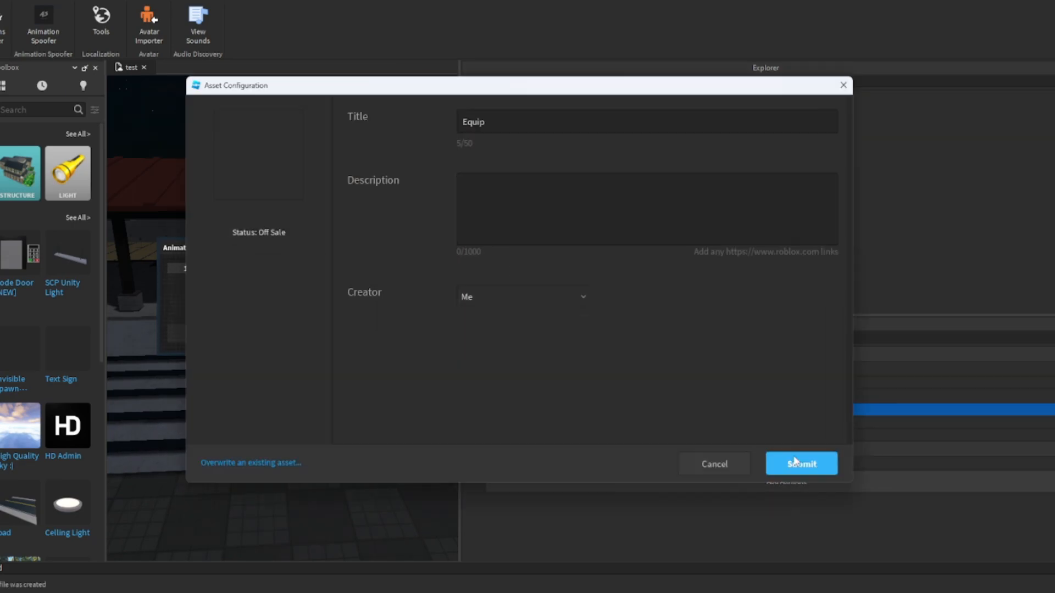
{"action": "left_click", "coordinate": [800, 464]}
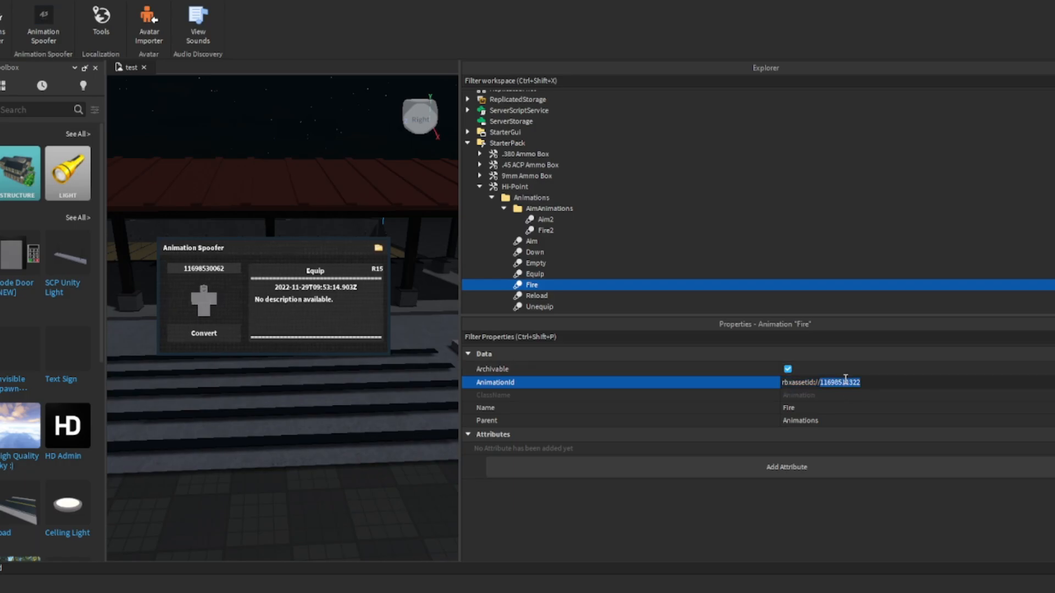
{"action": "left_click", "coordinate": [537, 295]}
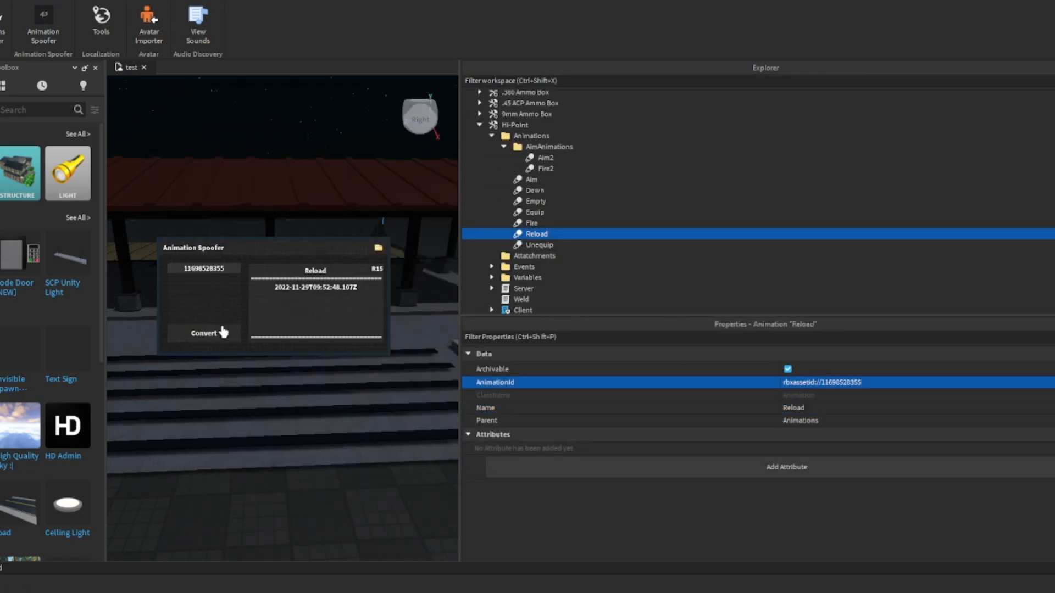
{"action": "left_click", "coordinate": [538, 244]}
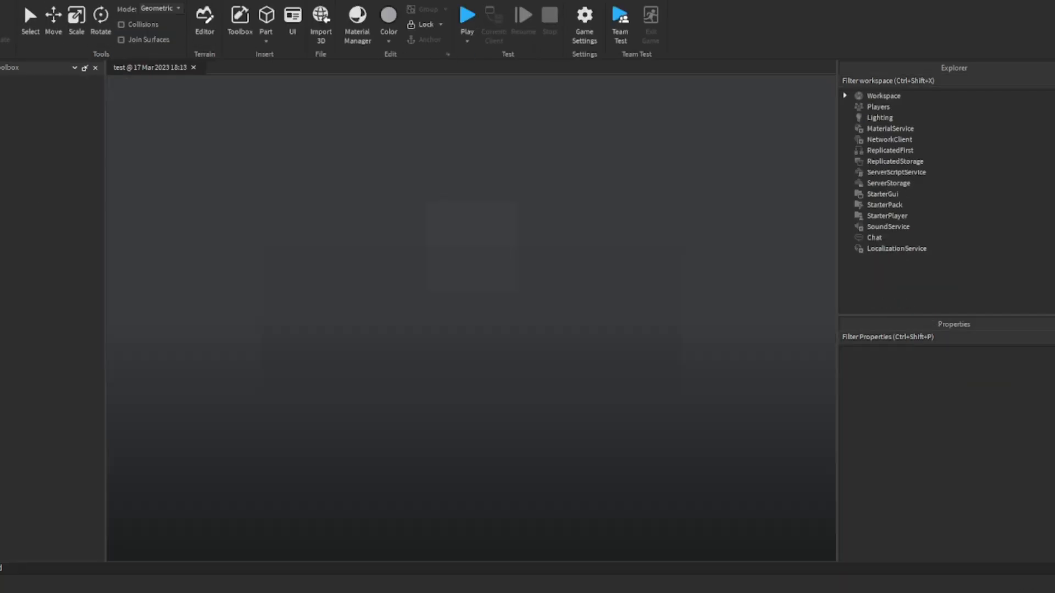
Start a Play test and equip the Hi-Point gun from the hotbar.
{"action": "left_click", "coordinate": [467, 14]}
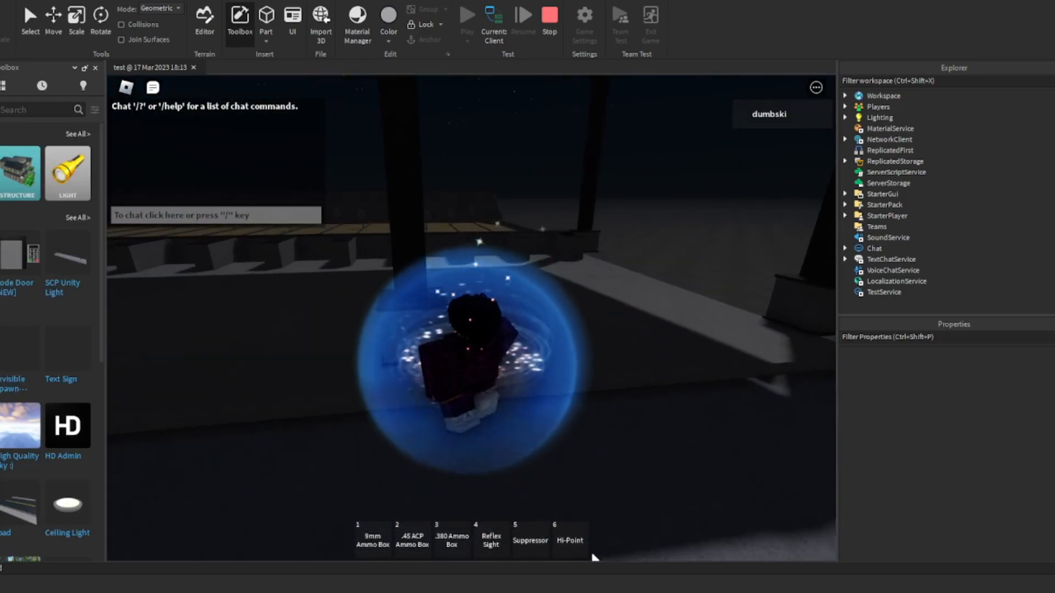
{"action": "left_click", "coordinate": [569, 539]}
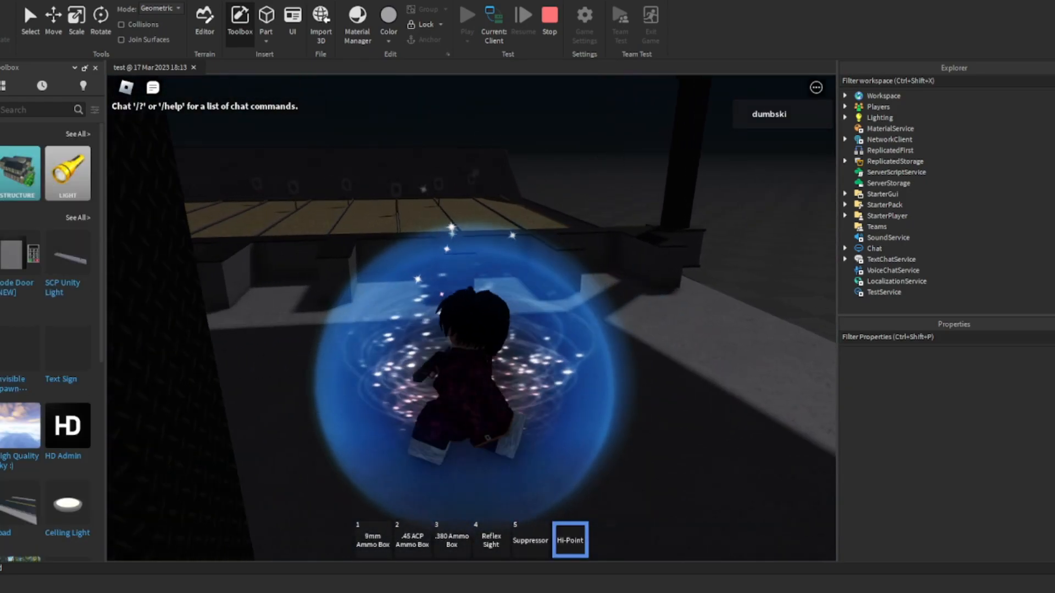